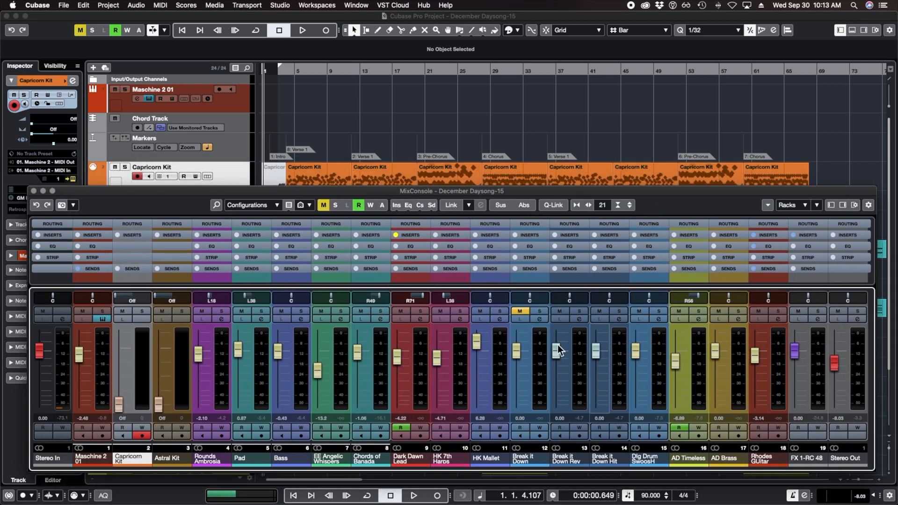
mouse_move(403, 332)
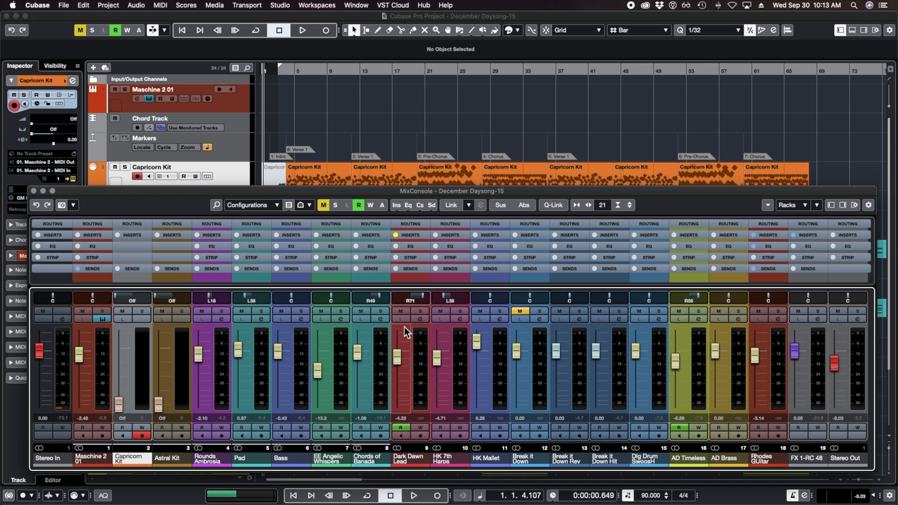